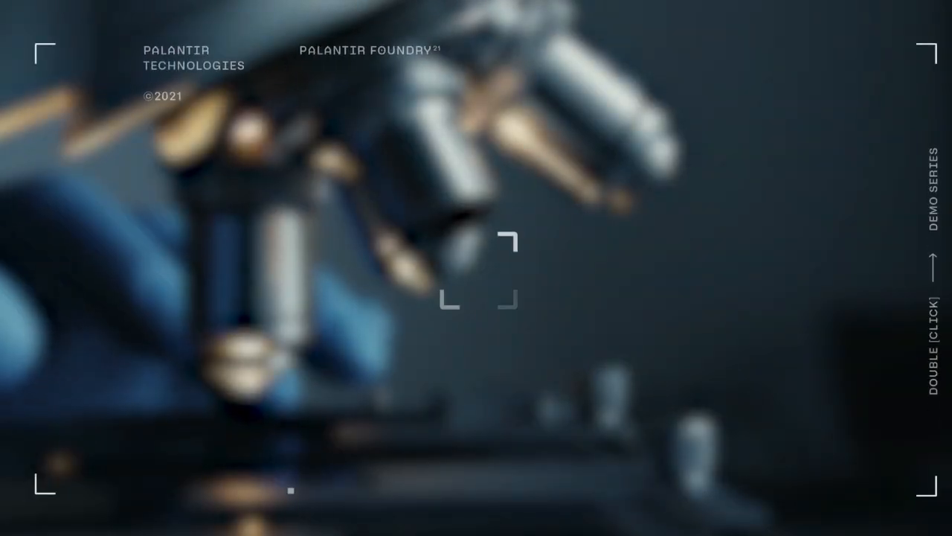
Open the Lung cancer cohort from the project's Important files and review its charts.
double_click(476, 275)
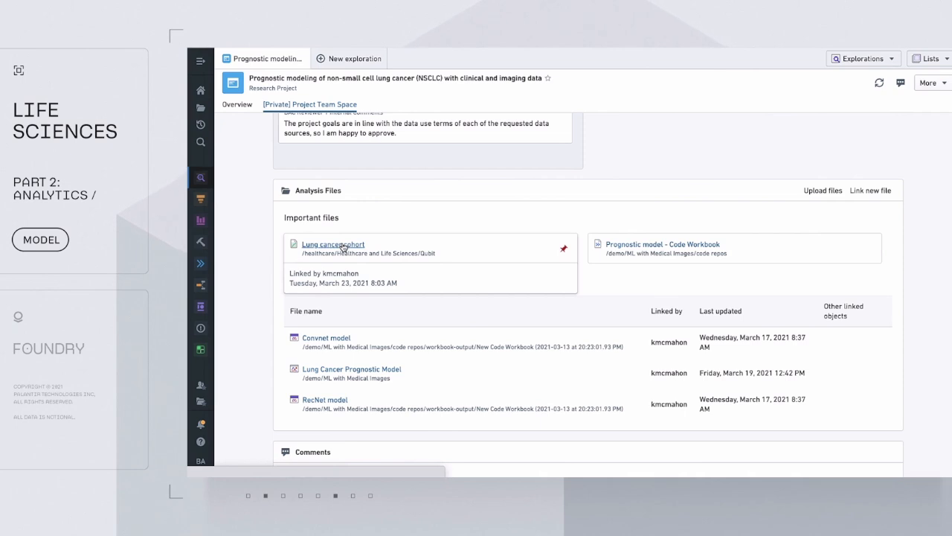
click(333, 244)
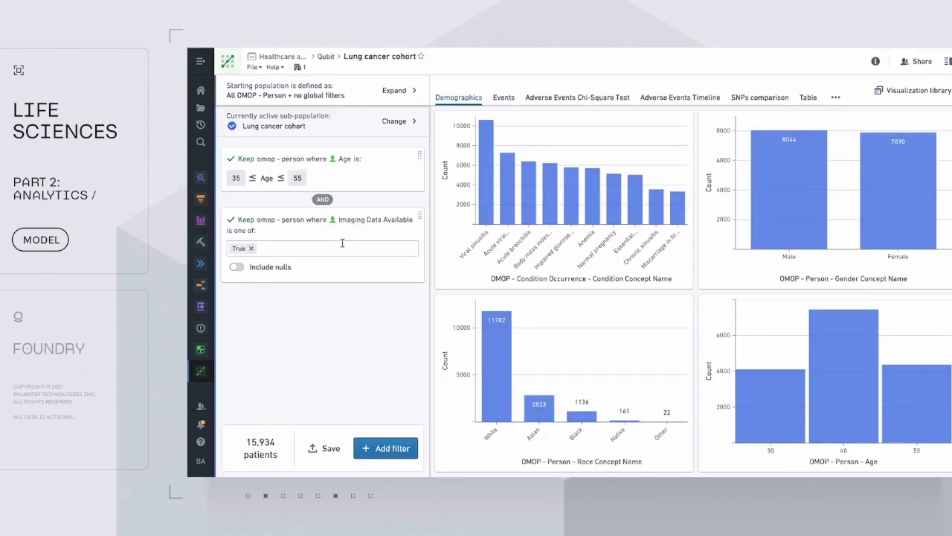
mouse_move(354, 316)
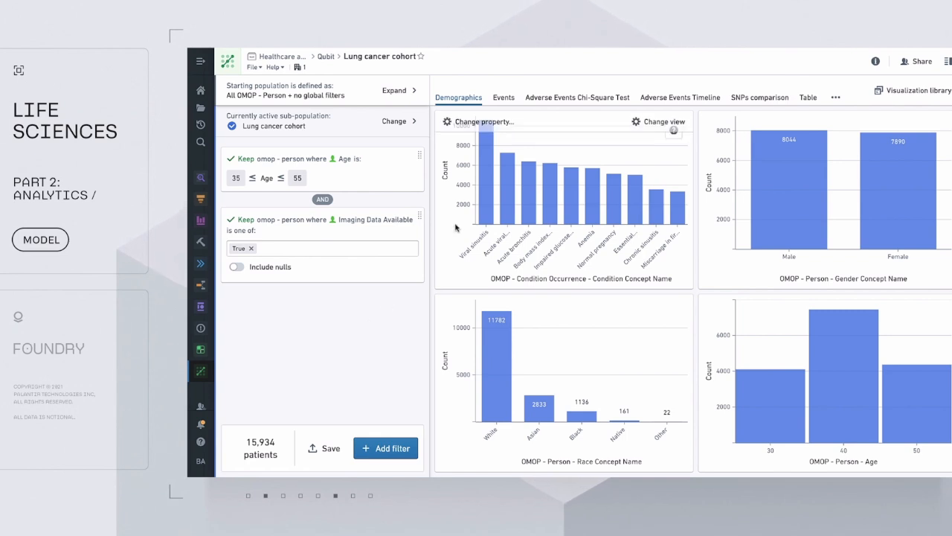
mouse_move(511, 207)
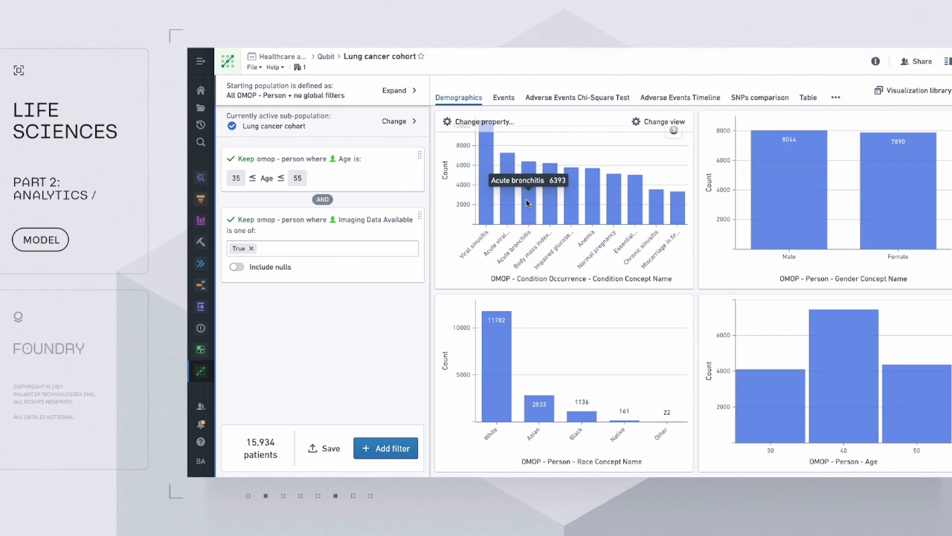
mouse_move(831, 119)
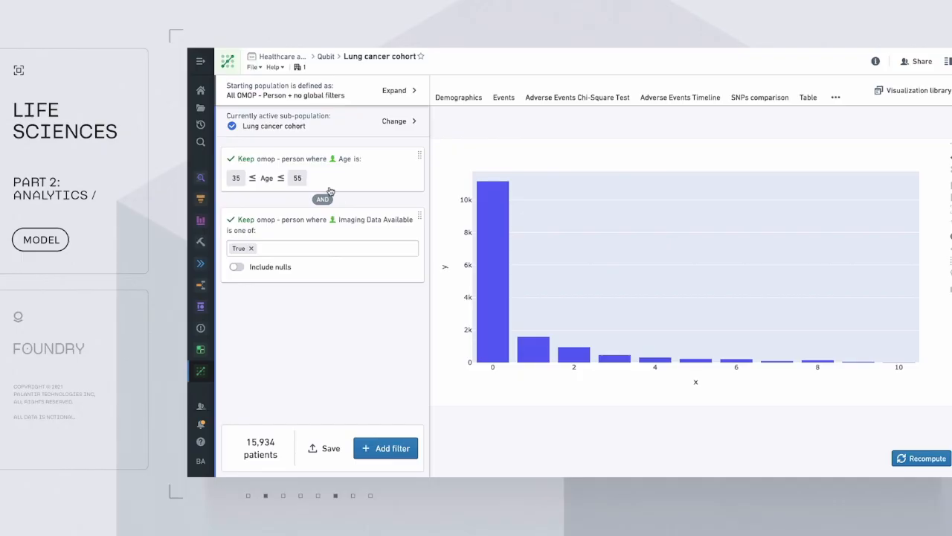
mouse_move(314, 191)
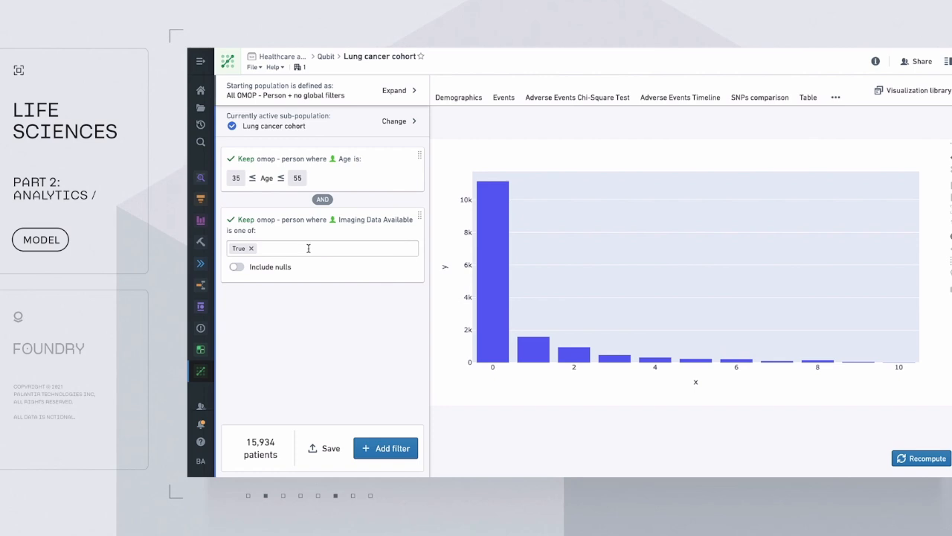
mouse_move(348, 272)
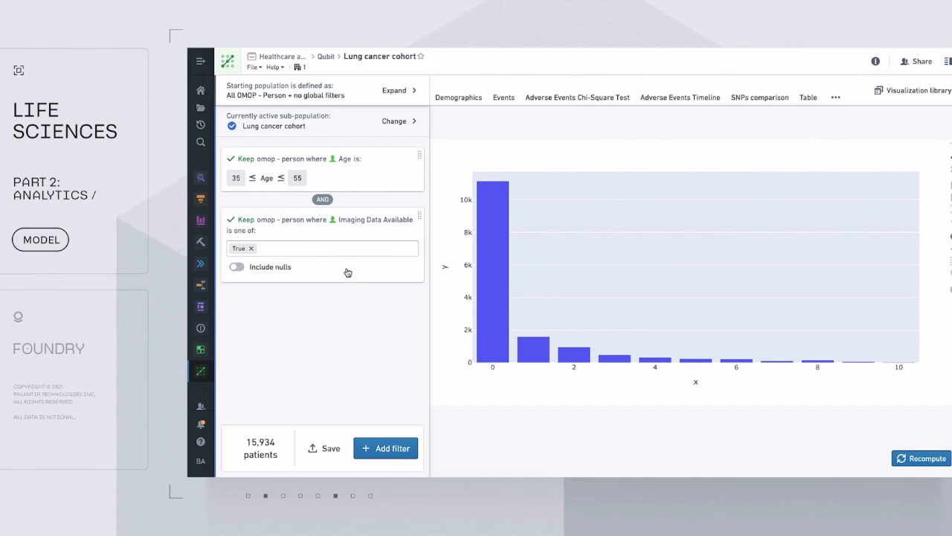
mouse_move(266, 455)
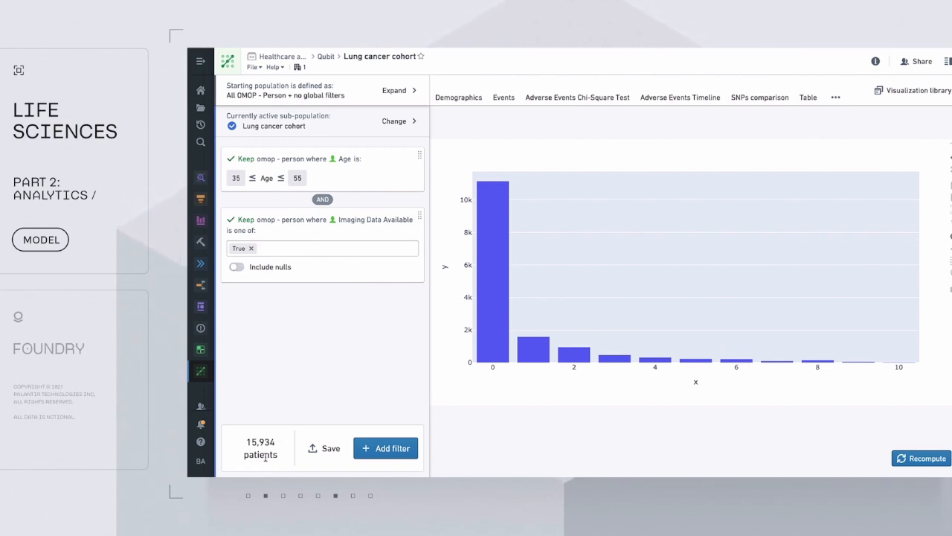
mouse_move(379, 433)
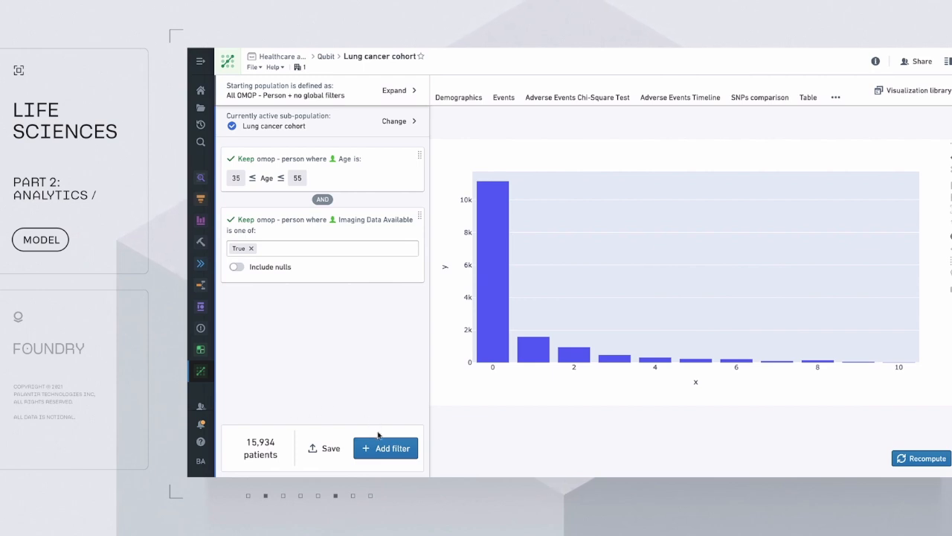
mouse_move(415, 180)
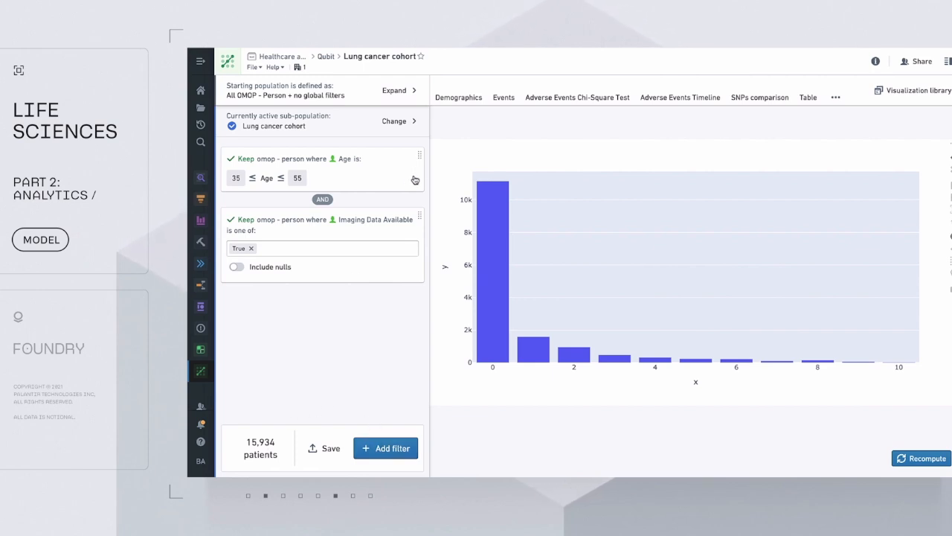
click(322, 169)
text(60)
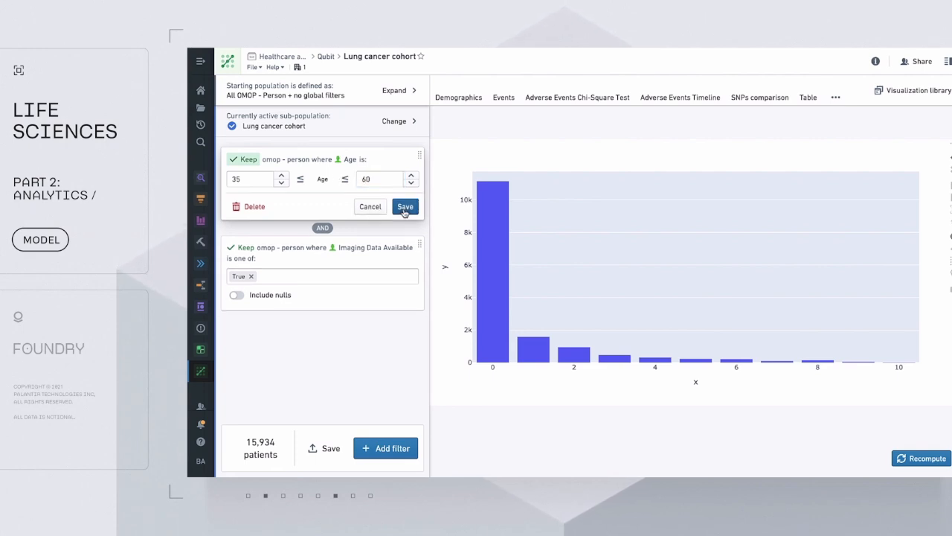
click(405, 206)
text(55)
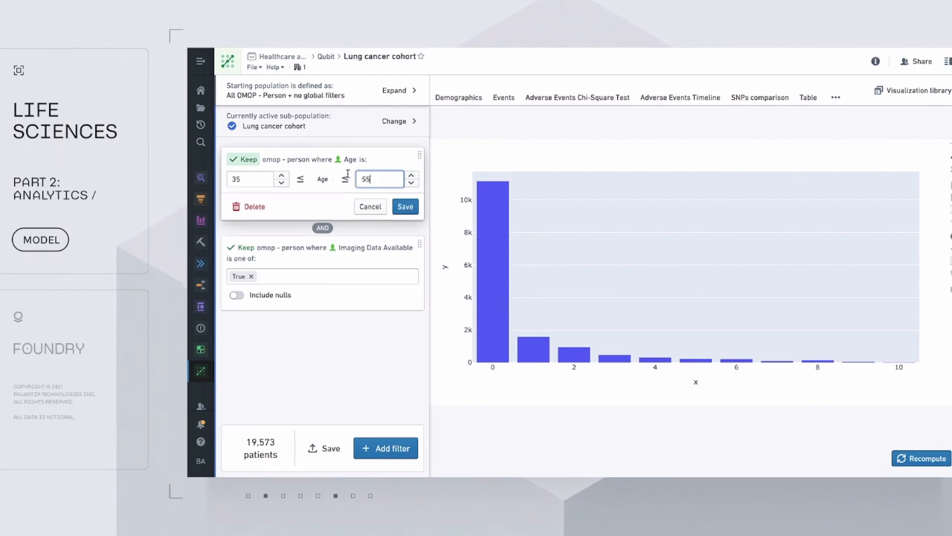
click(404, 206)
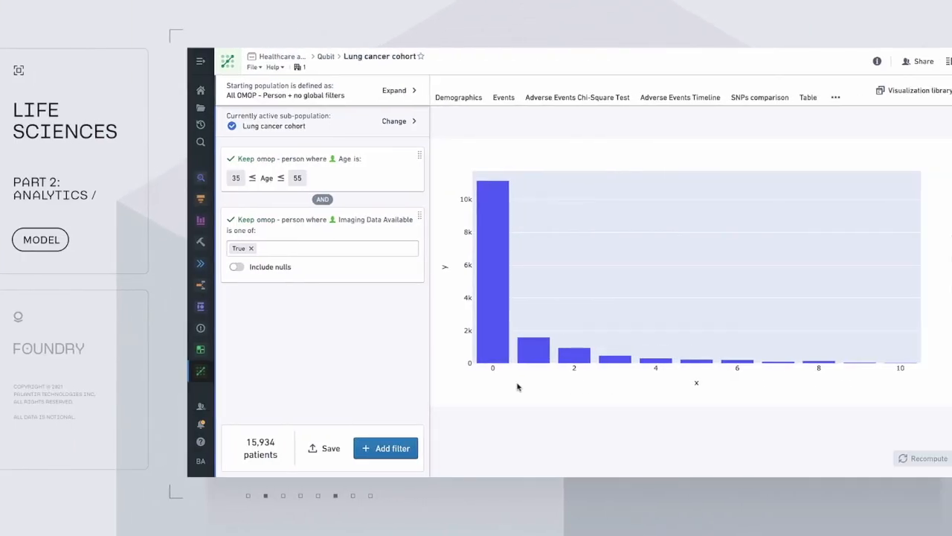
Add a Phenotype Name filter for Lung cancer and recompute the cohort to 2,949 patients.
click(385, 448)
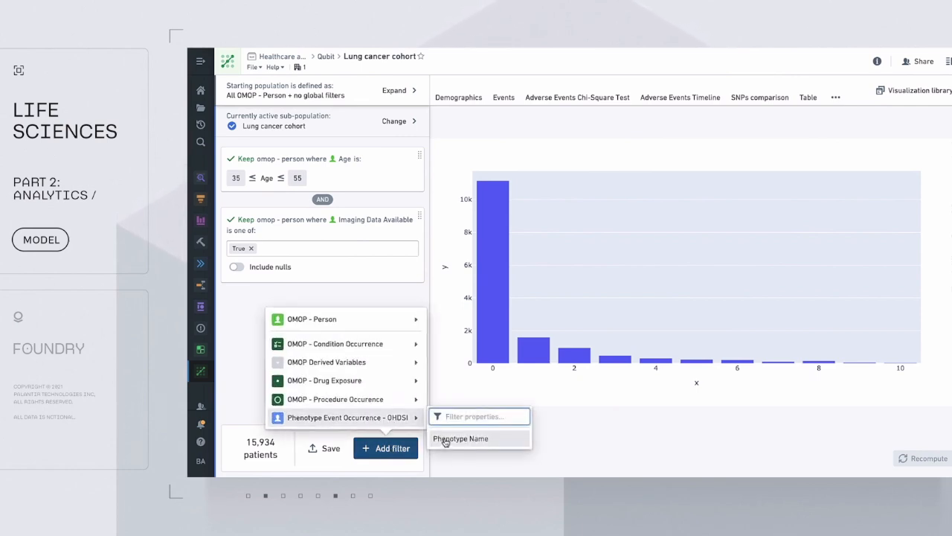
click(461, 438)
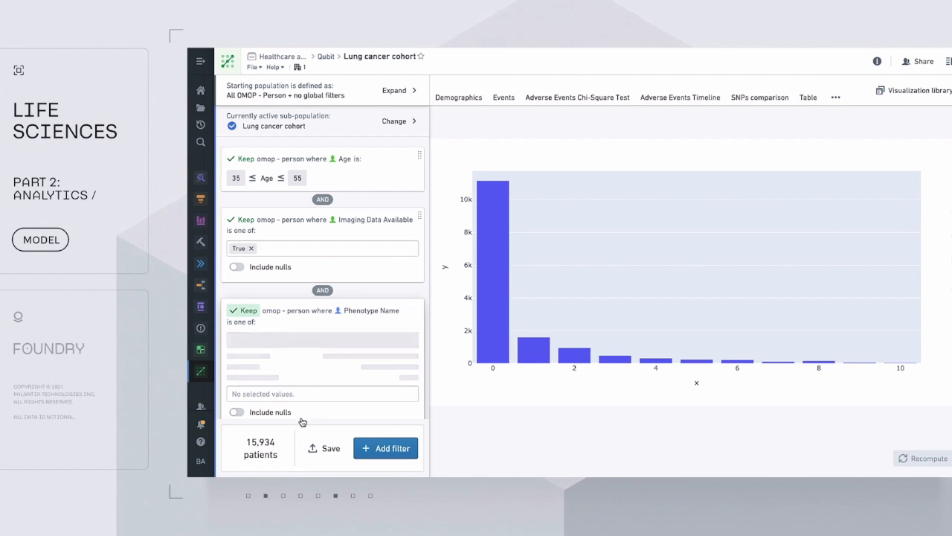
click(235, 361)
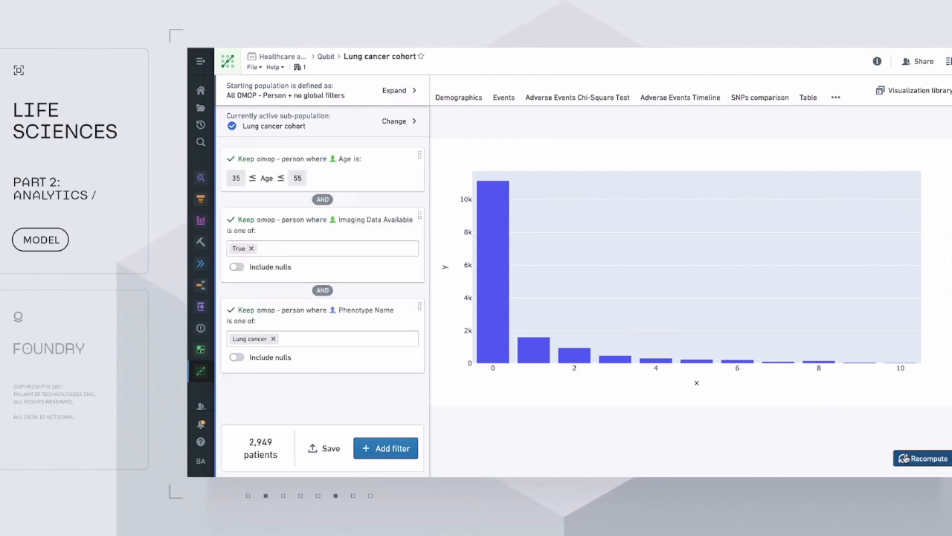
click(921, 458)
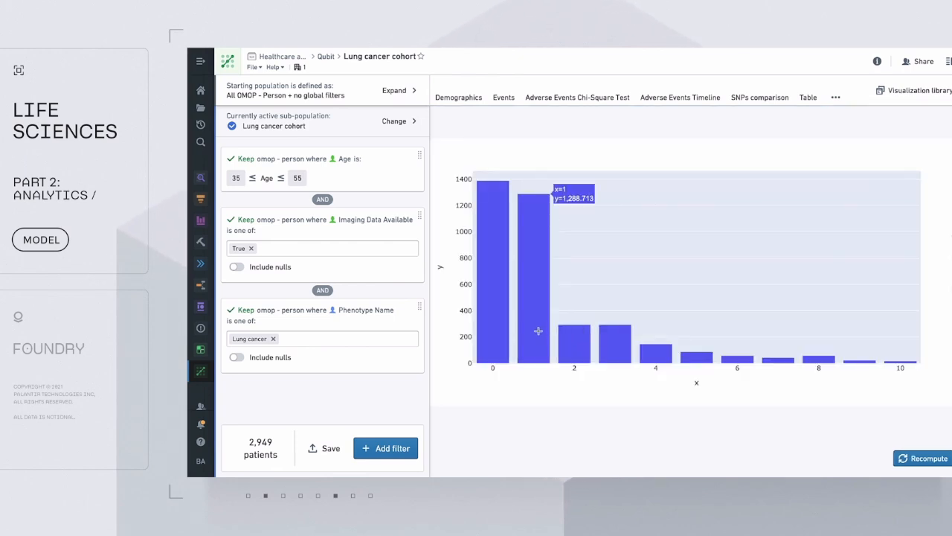
mouse_move(331, 439)
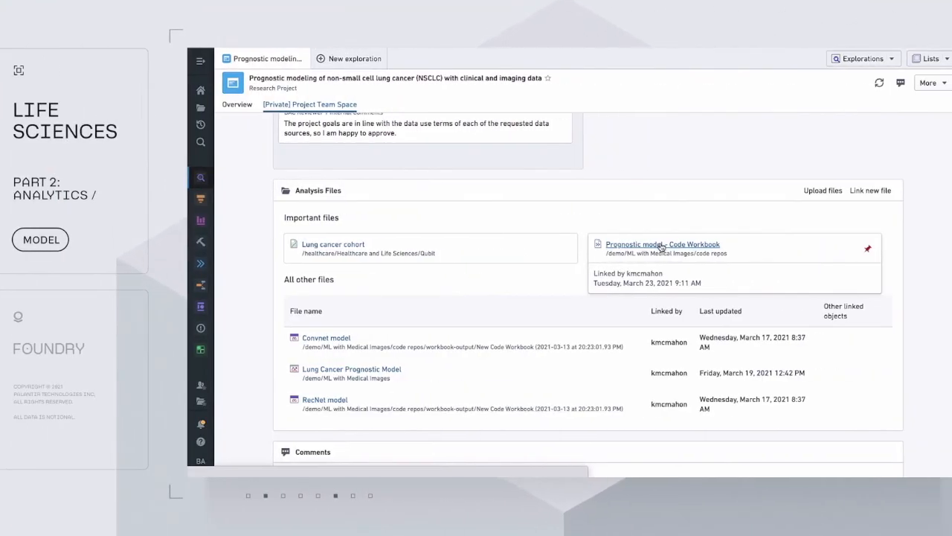
Open the Prognostic model workbook and review its PYTHON3 environment packages without changes.
click(662, 244)
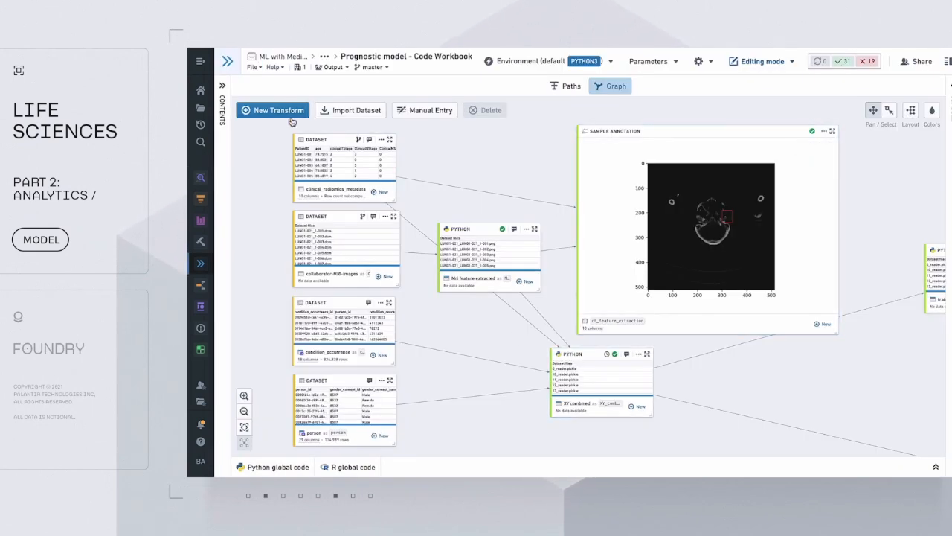
click(272, 110)
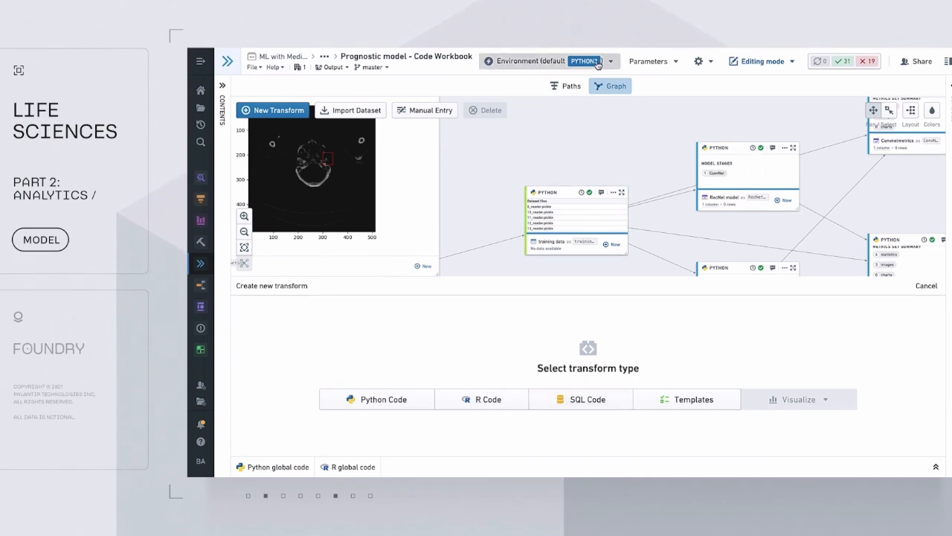
click(610, 61)
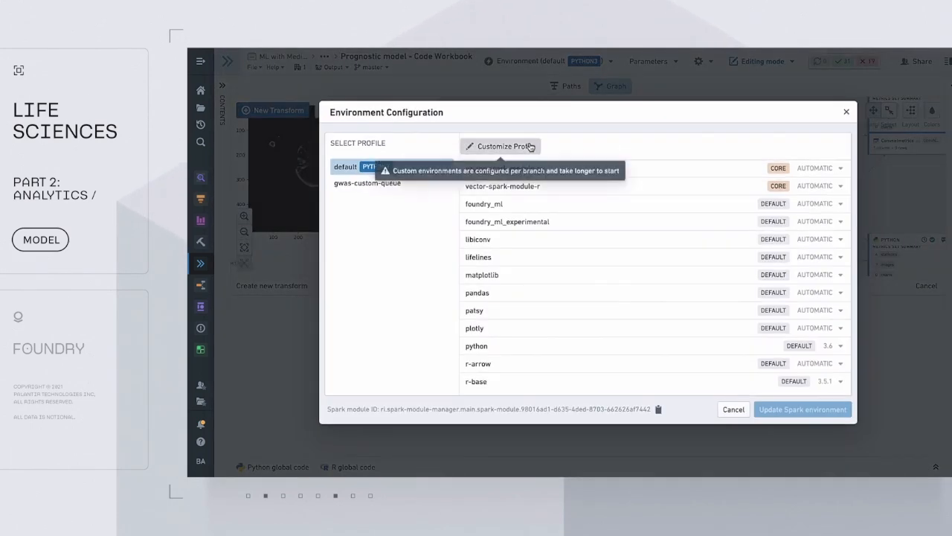
text(tens)
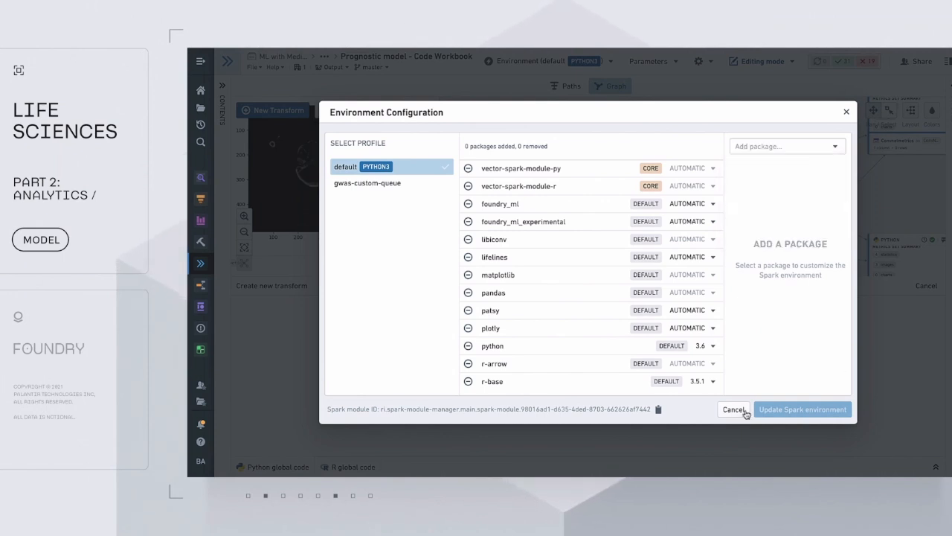
click(734, 409)
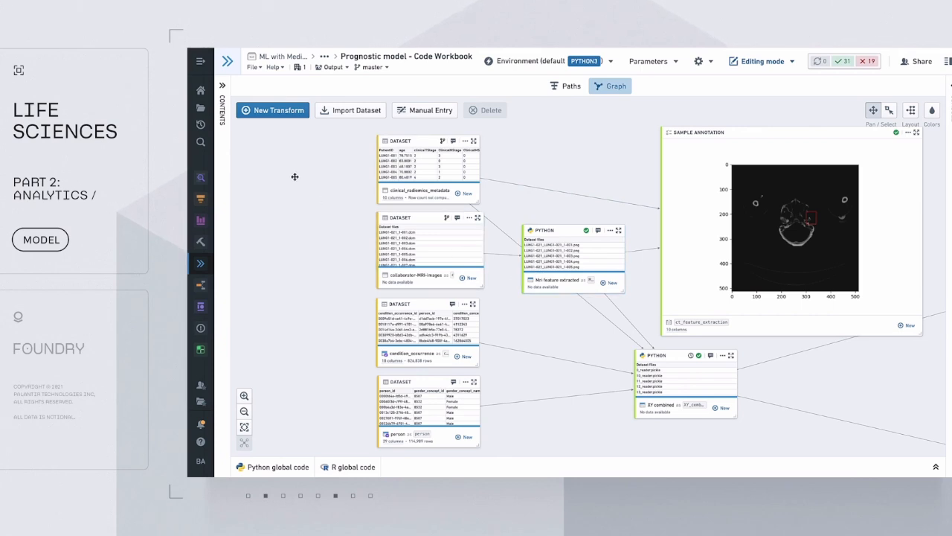
Browse the Contents panel to Outcome Model and view the Convnet model code.
click(224, 87)
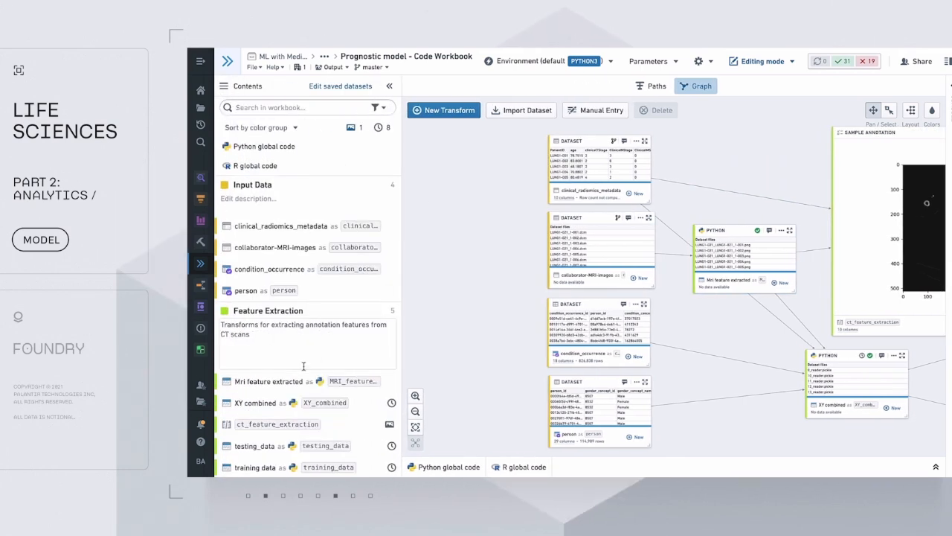
scroll(down, 3)
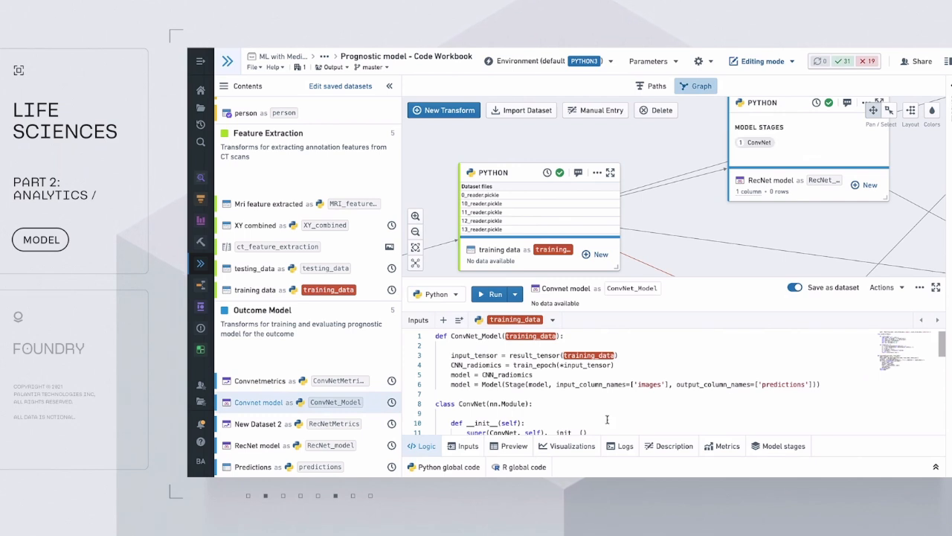
scroll(down, 3)
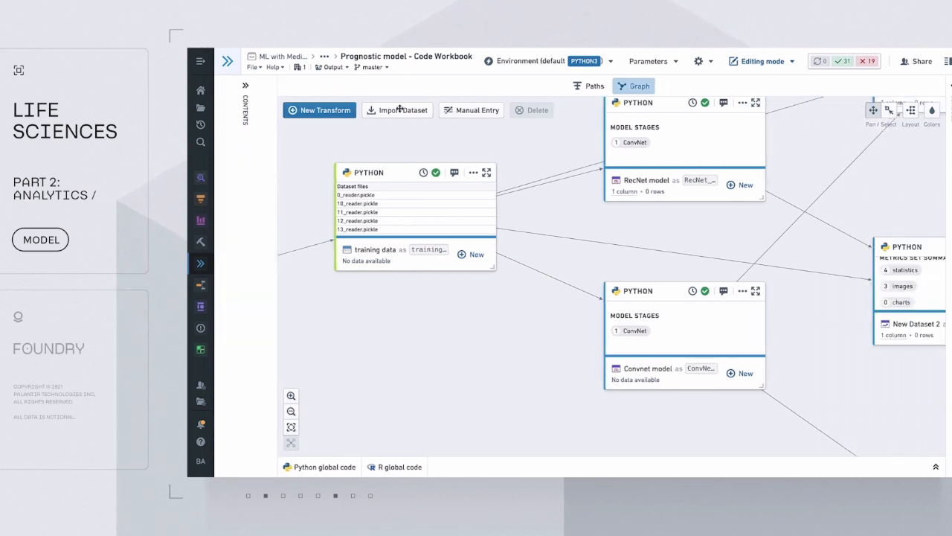
click(244, 426)
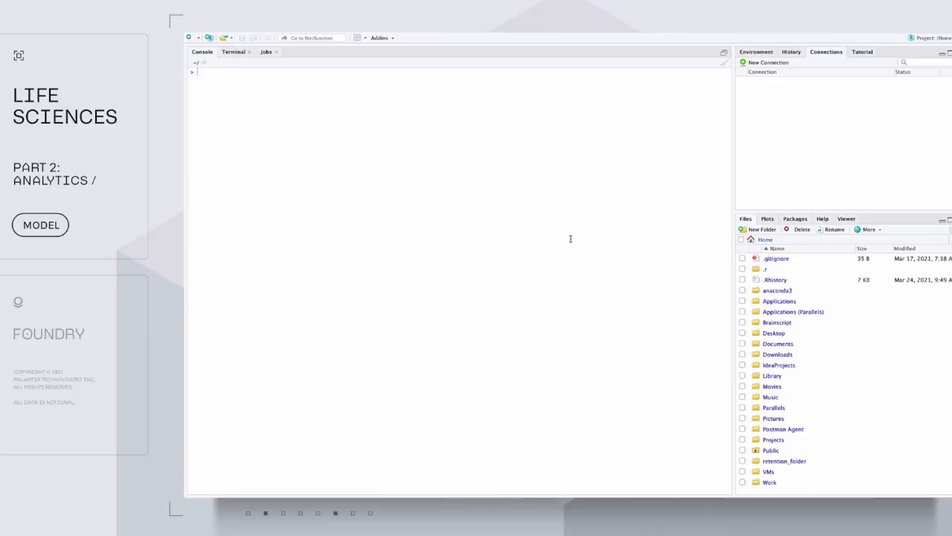
Create a new Foundry connection in RStudio, test it, and confirm.
click(766, 62)
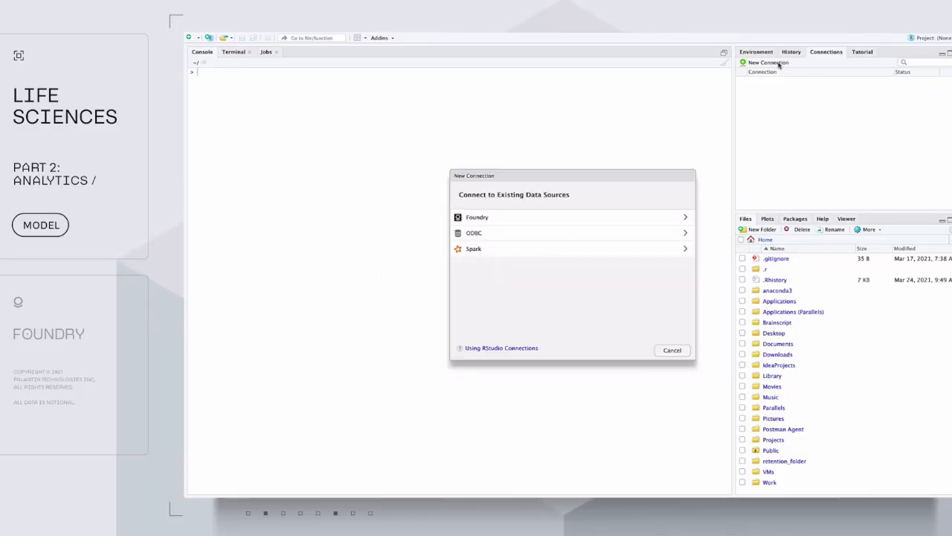
click(477, 216)
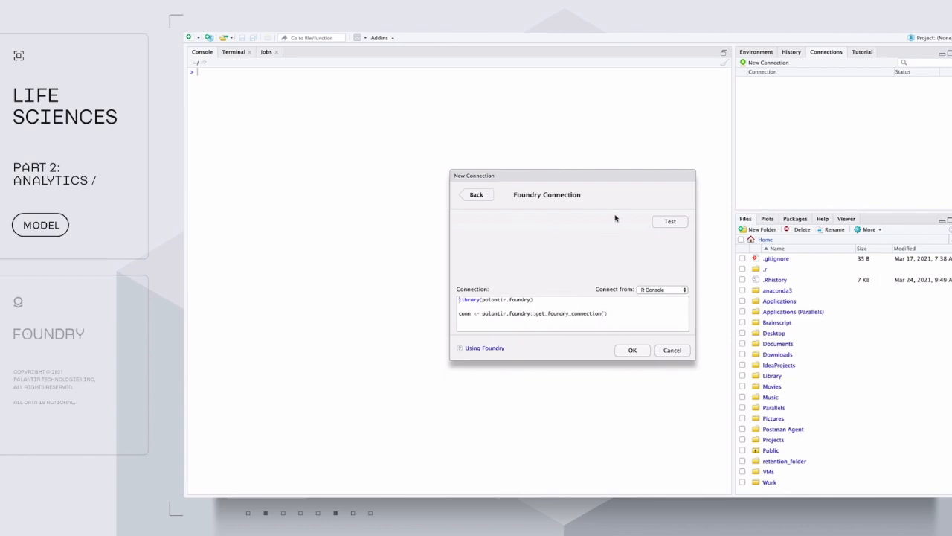
click(669, 221)
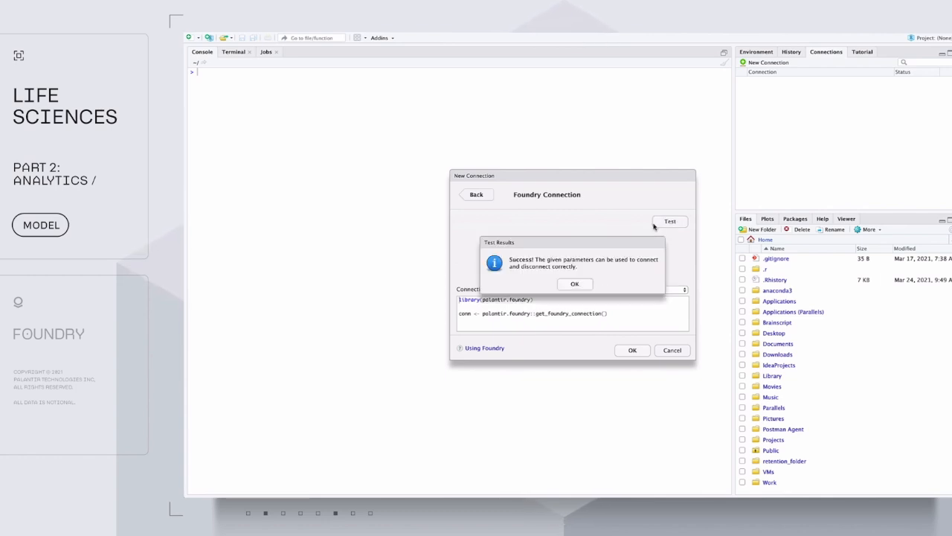
click(575, 283)
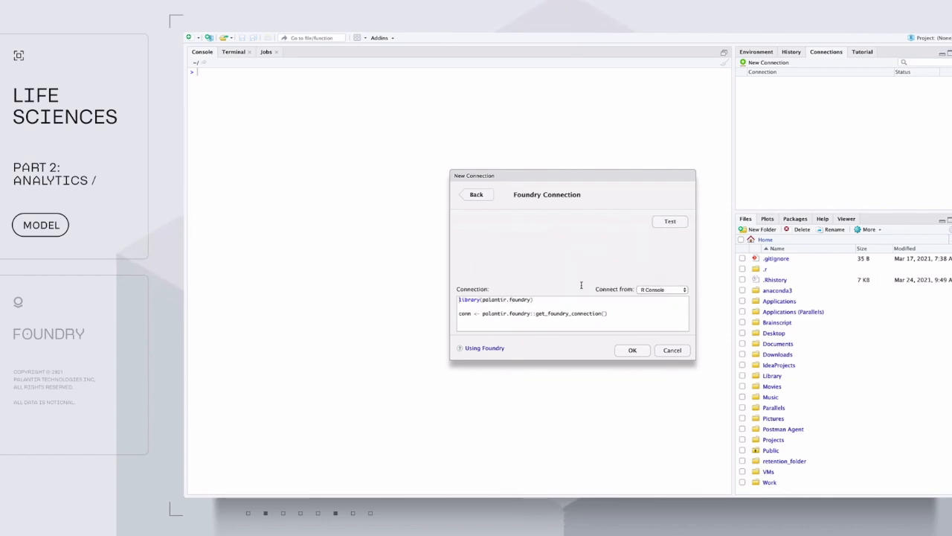
click(632, 349)
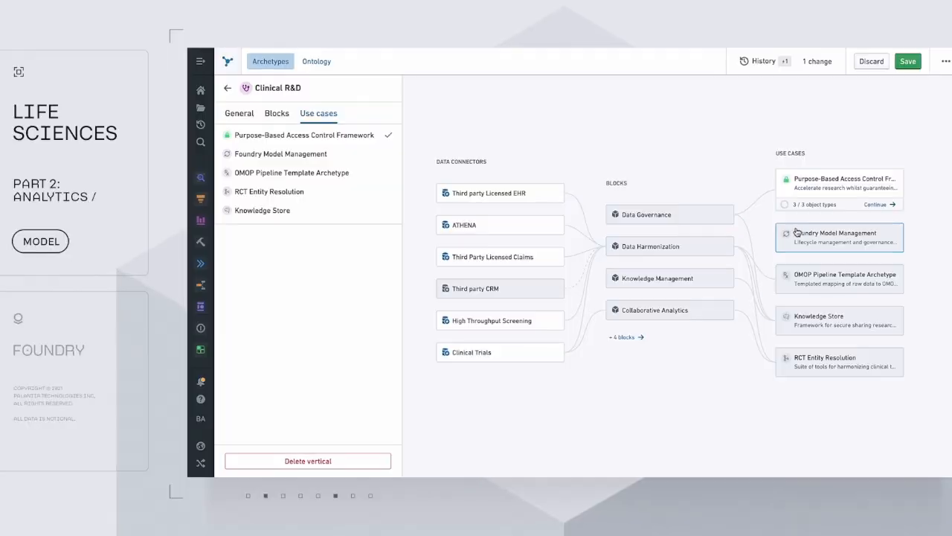
Deploy the Foundry Model Management use case and open Lung Cancer Prognostic Model.
click(839, 237)
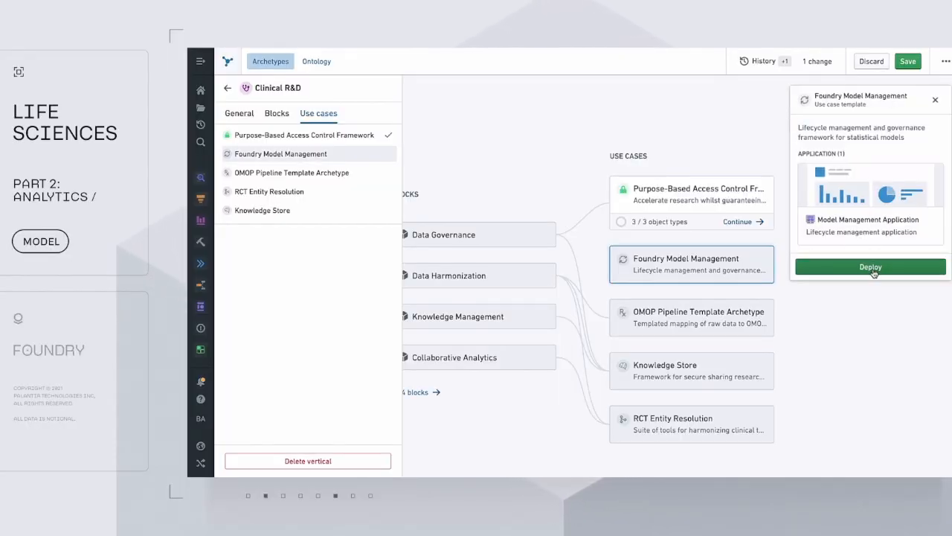
click(870, 267)
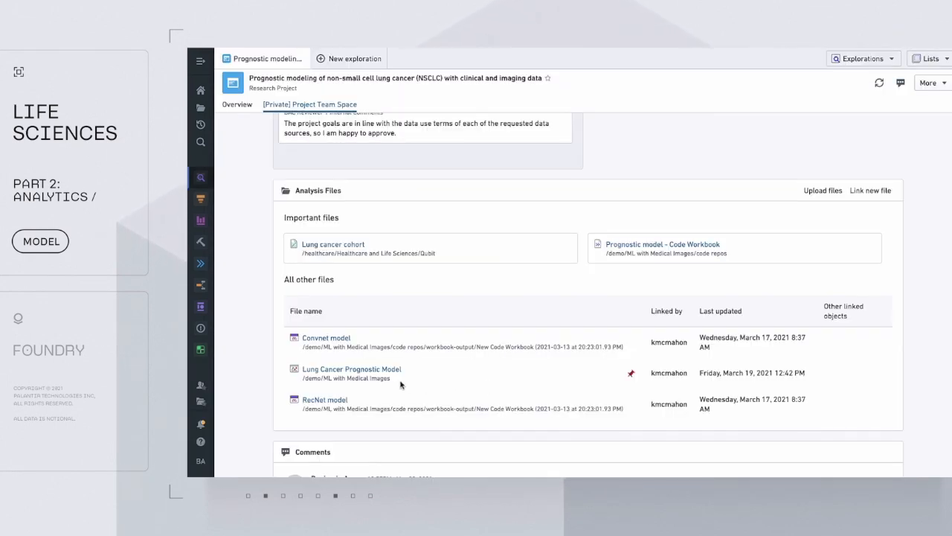
click(352, 368)
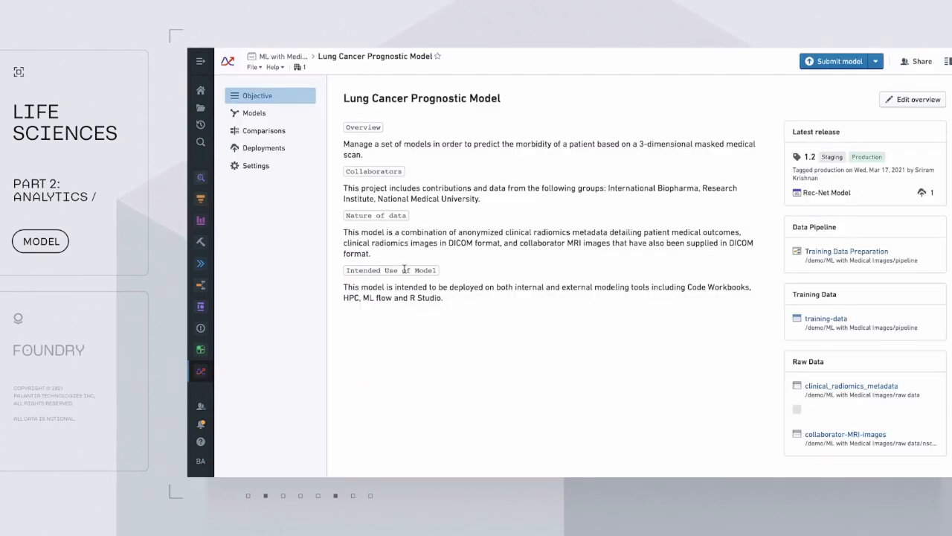
List all submitted models, then compare Rec-Net Model and Conv-Net Model on training data.
click(255, 112)
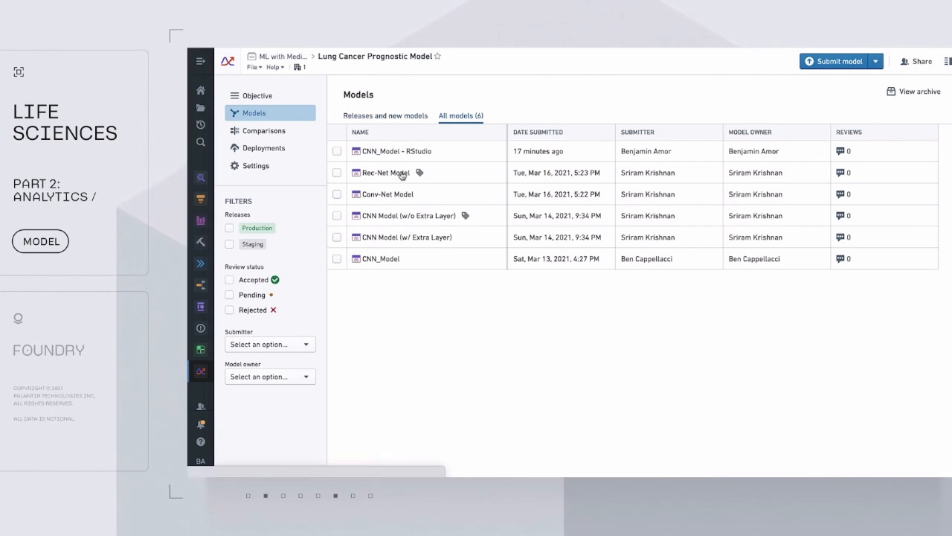
mouse_move(415, 155)
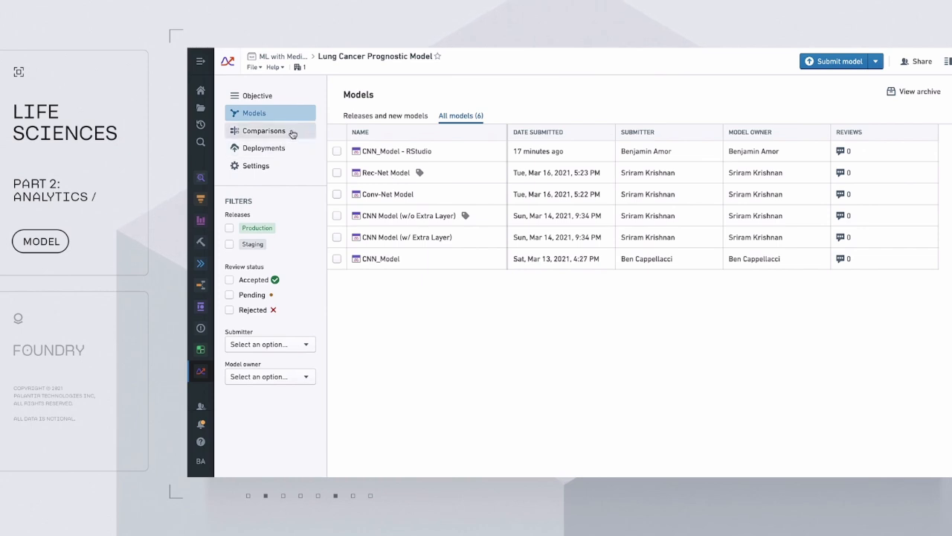
click(264, 130)
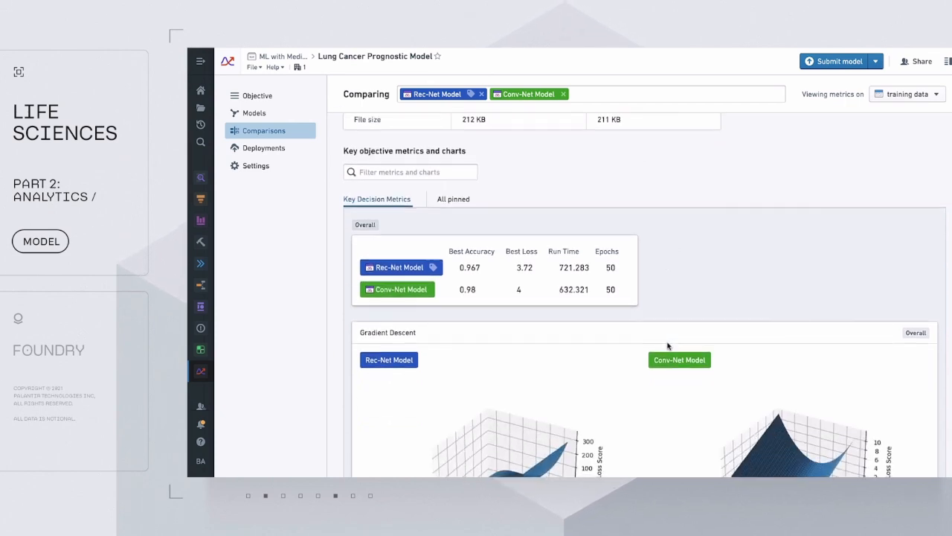
scroll(down, 3)
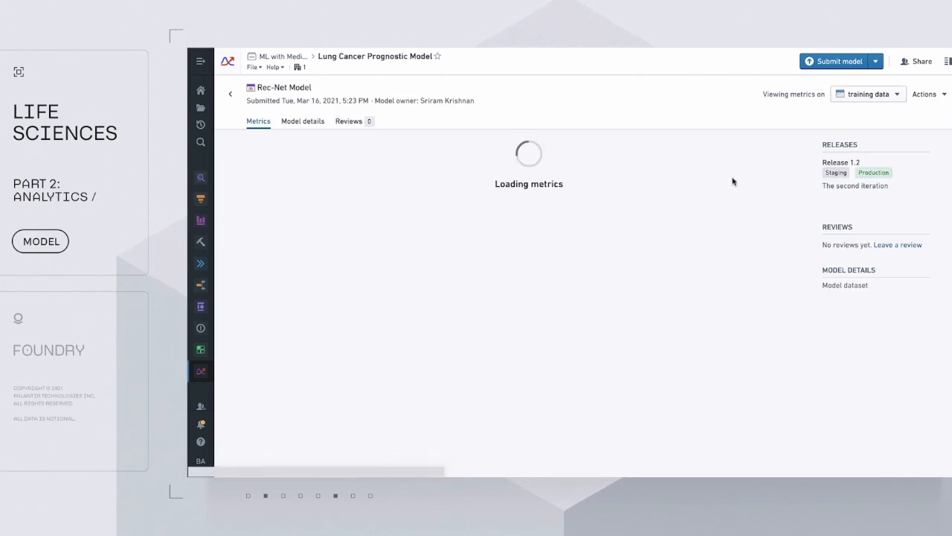
View Rec-Net Model's metrics, then open the Clinical Trial Feasibility deployment serving release 1.2.
click(925, 94)
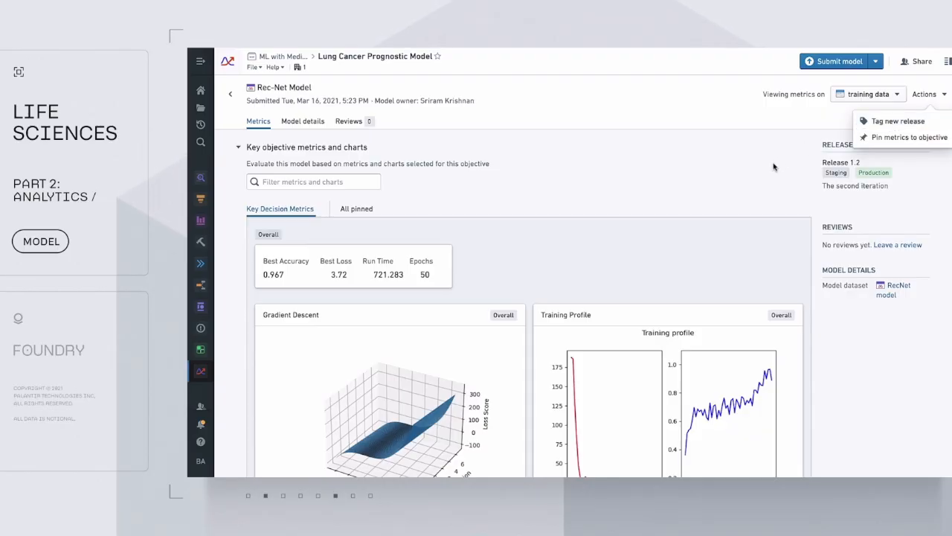
mouse_move(231, 94)
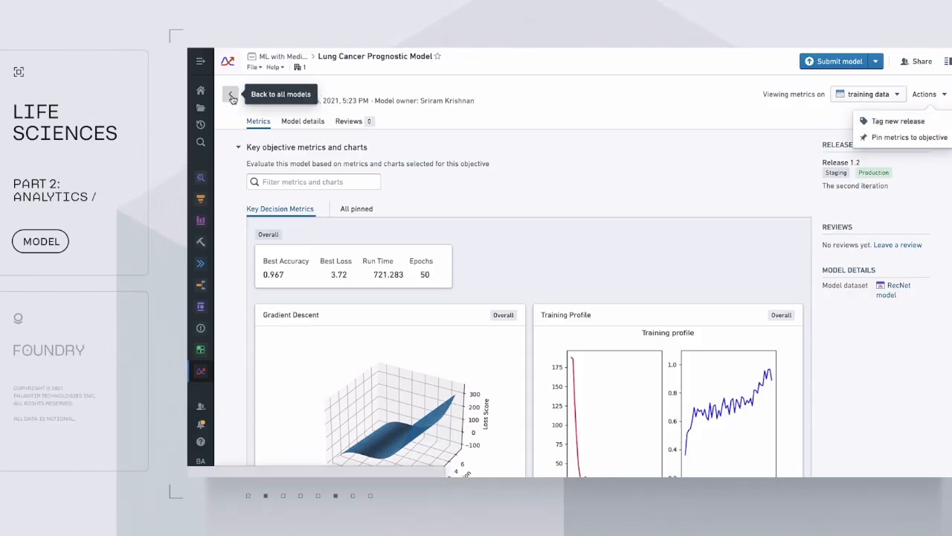
click(233, 98)
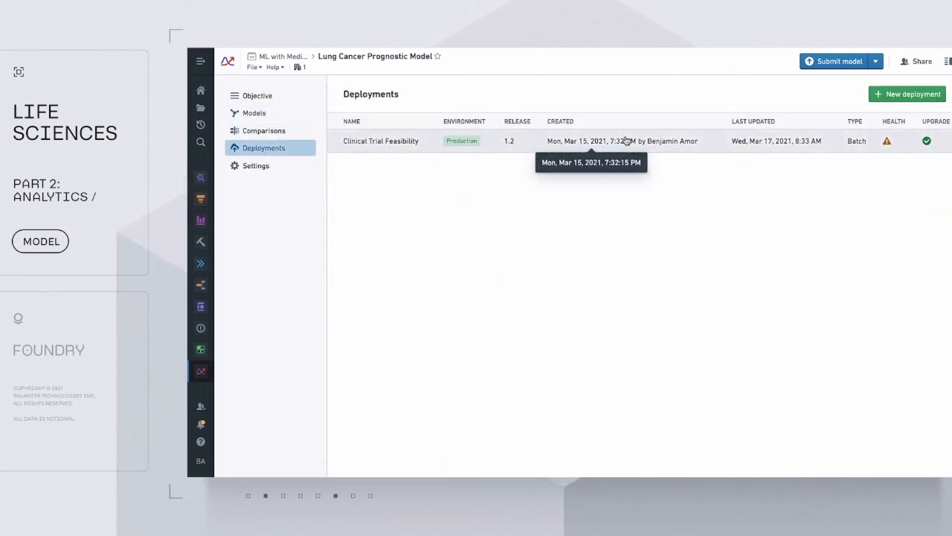
click(381, 141)
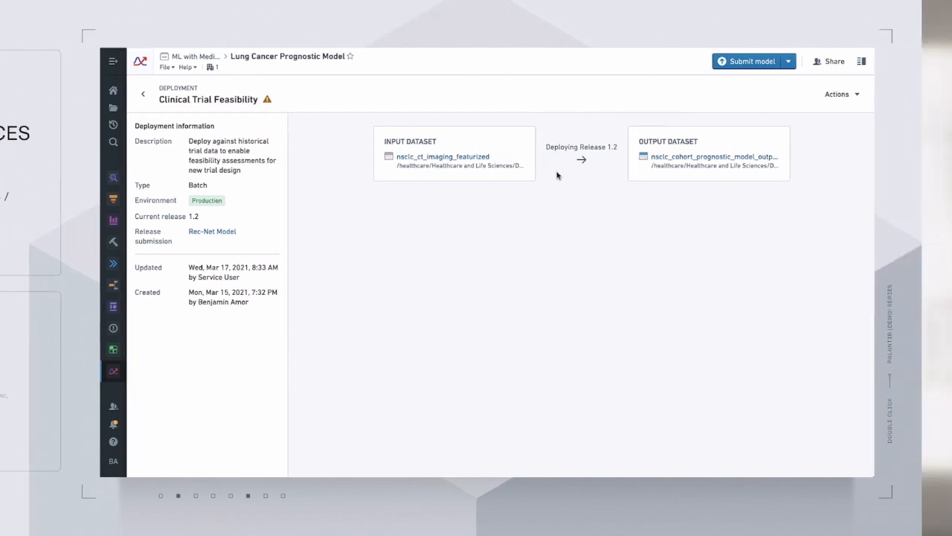